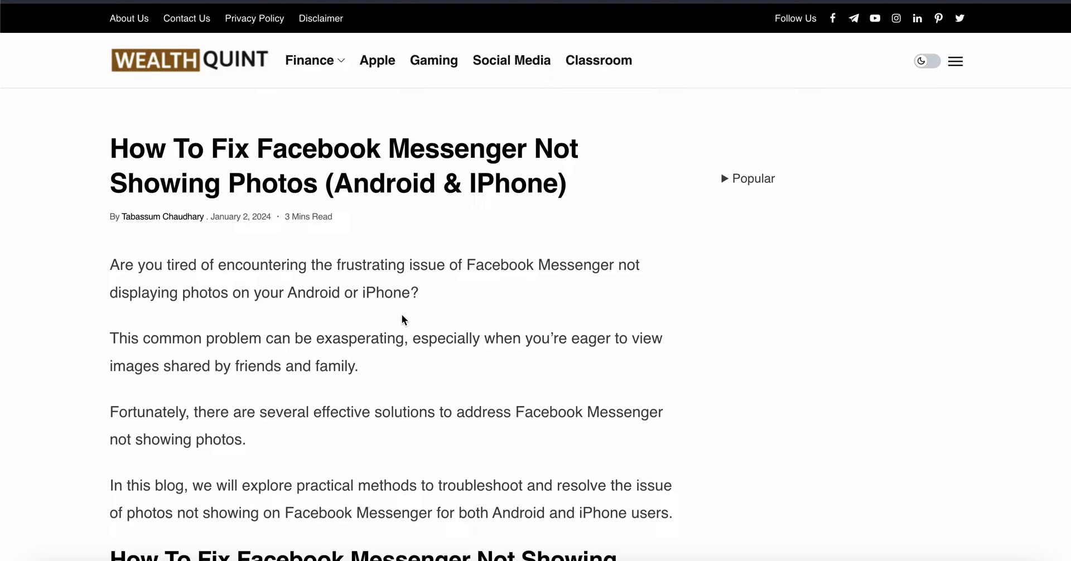
{"action": "scroll", "scroll_direction": "down", "scroll_amount": 3}
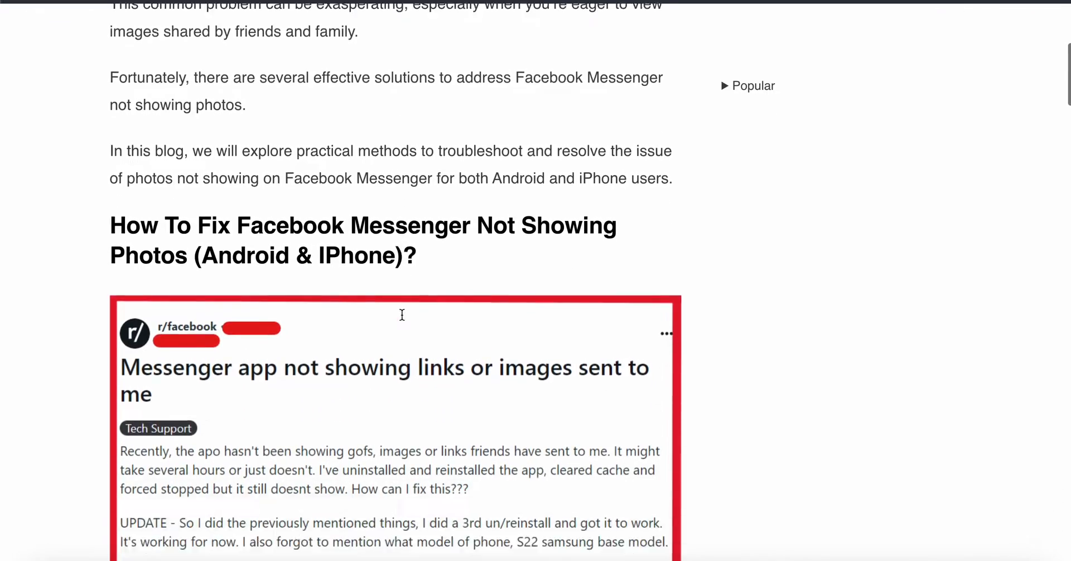
{"action": "scroll", "scroll_direction": "down", "scroll_amount": 3}
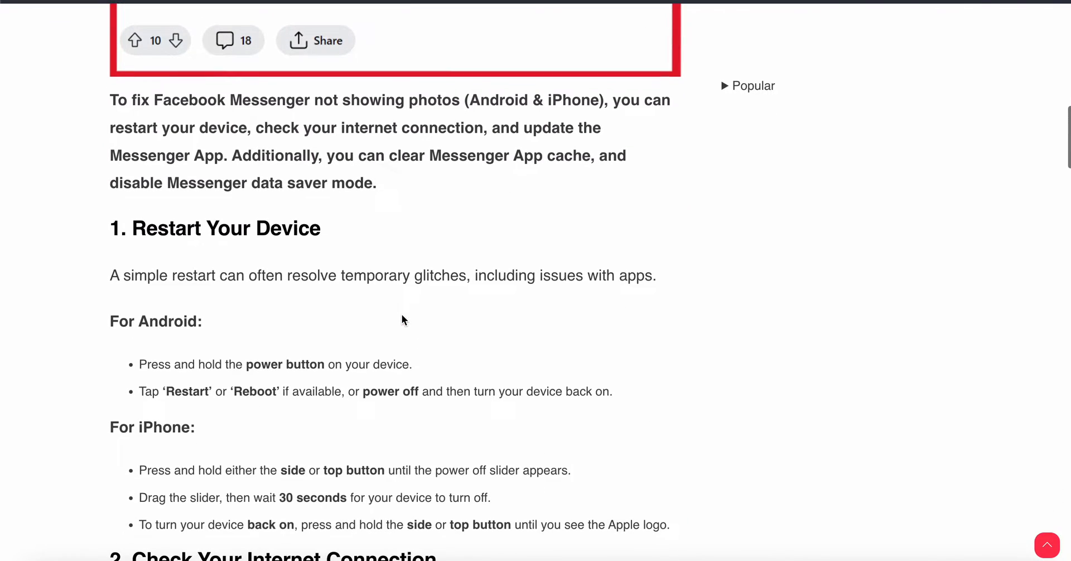
{"action": "scroll", "scroll_direction": "down", "scroll_amount": 3}
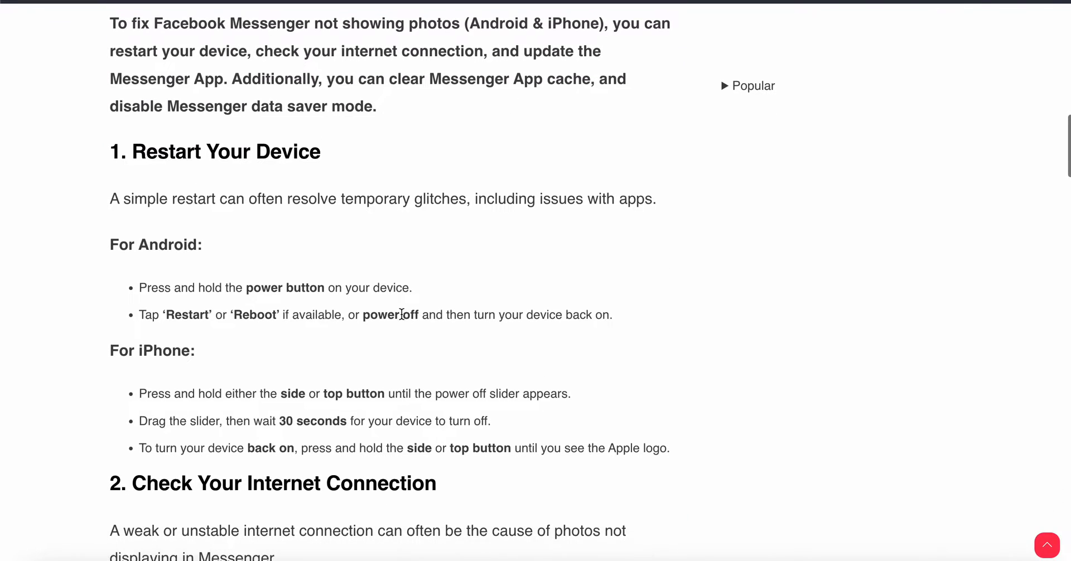
{"action": "scroll", "scroll_direction": "down", "scroll_amount": 3}
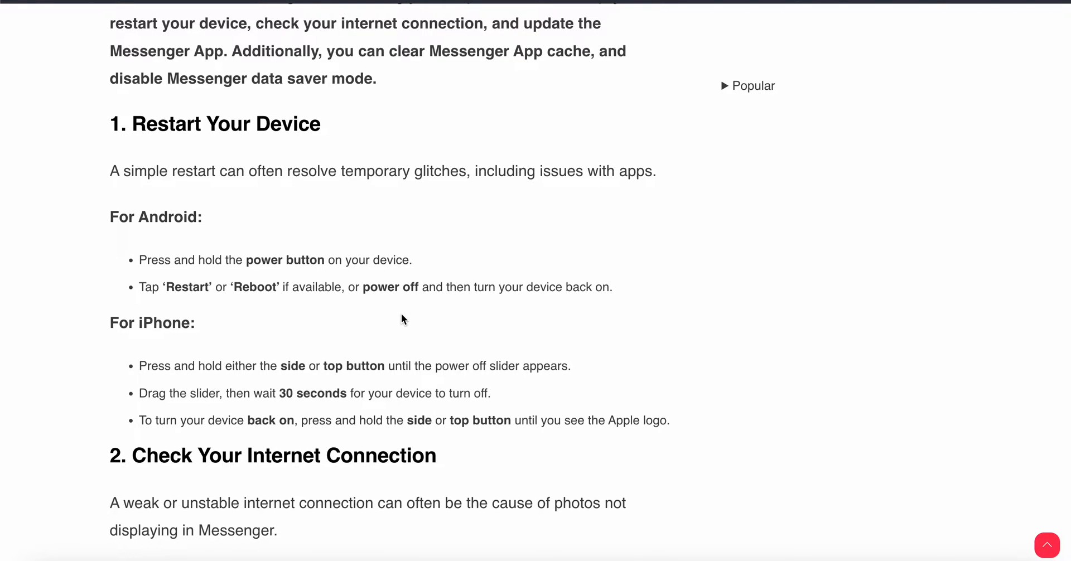
{"action": "scroll", "scroll_direction": "down", "scroll_amount": 3}
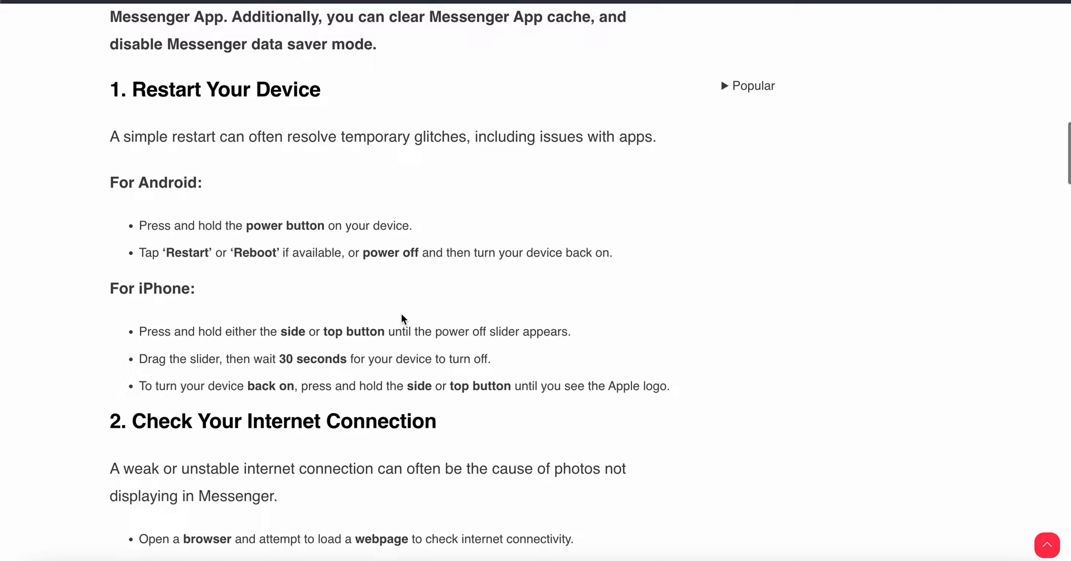
{"action": "scroll", "scroll_direction": "down", "scroll_amount": 3}
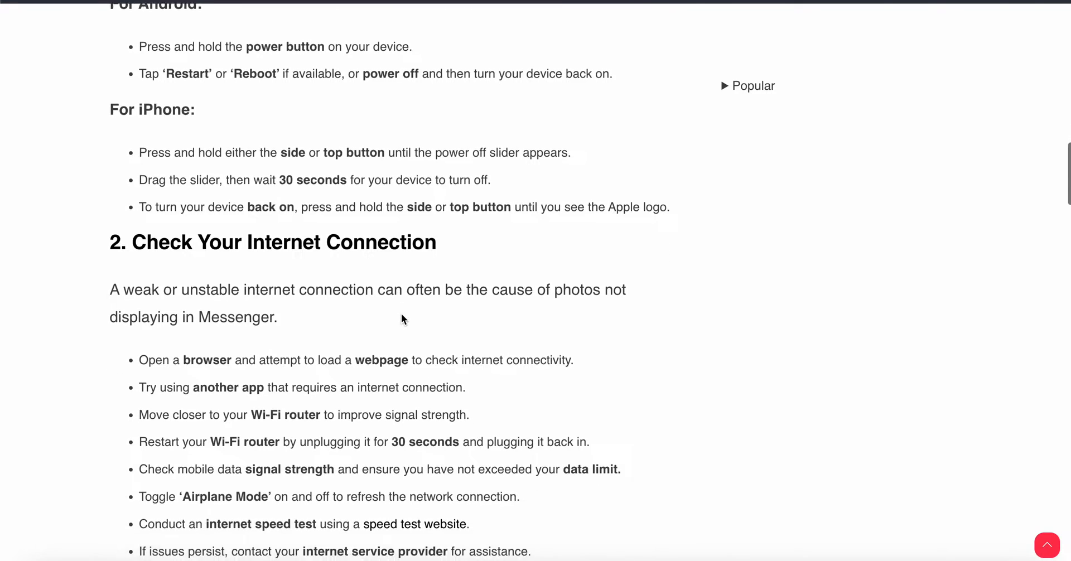
{"action": "scroll", "scroll_direction": "down", "scroll_amount": 3}
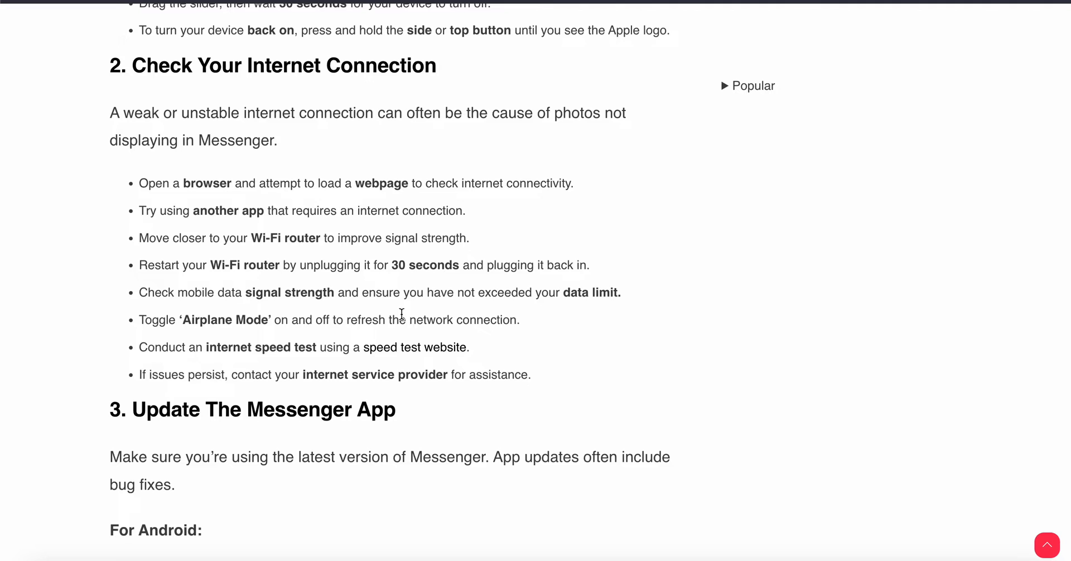
{"action": "mouse_move", "coordinate": [135, 328]}
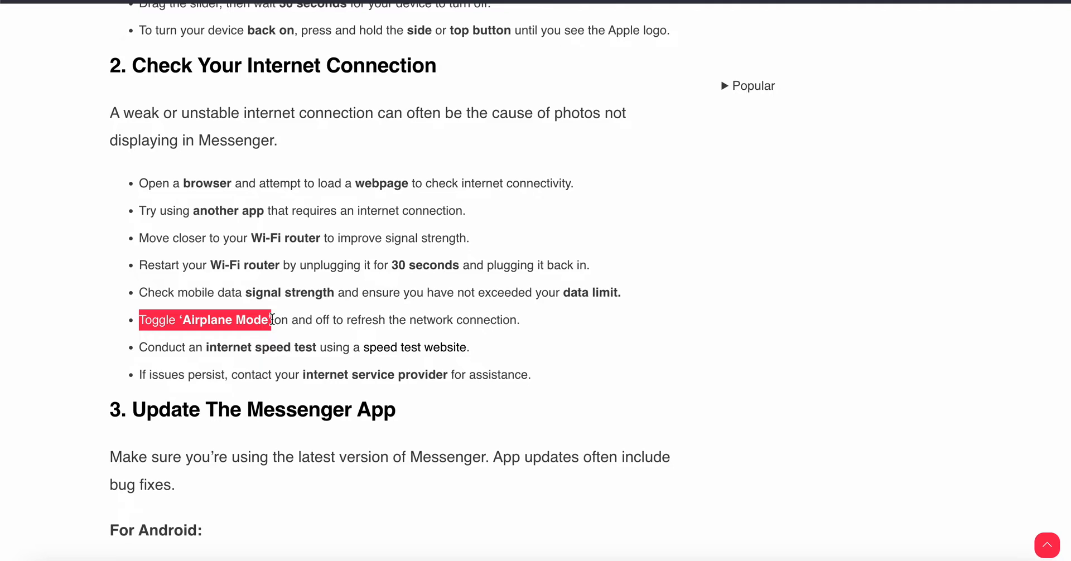
{"action": "mouse_move", "coordinate": [66, 326]}
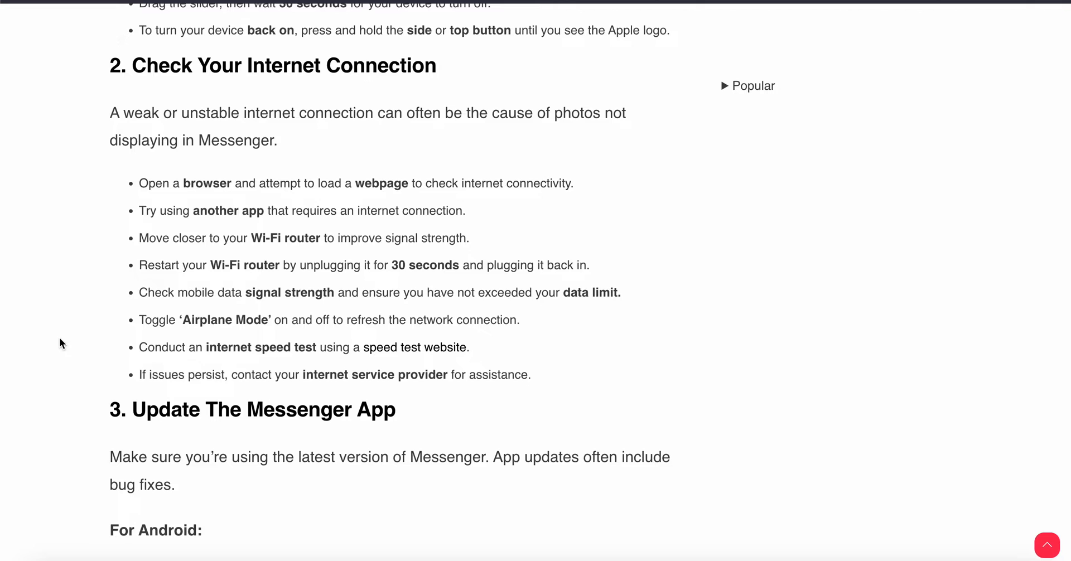
{"action": "mouse_move", "coordinate": [36, 339]}
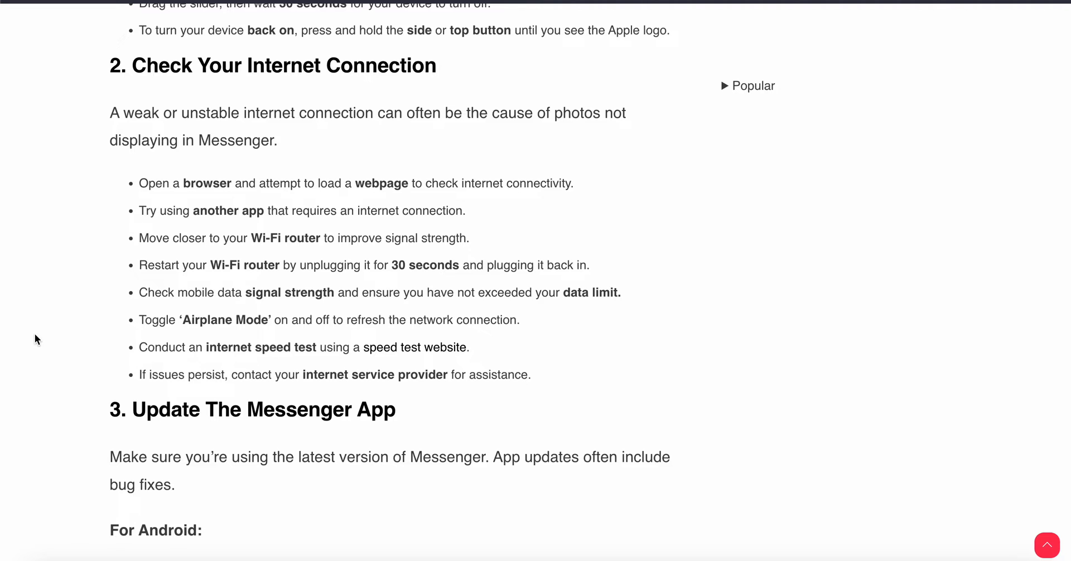
{"action": "scroll", "scroll_direction": "down", "scroll_amount": 3}
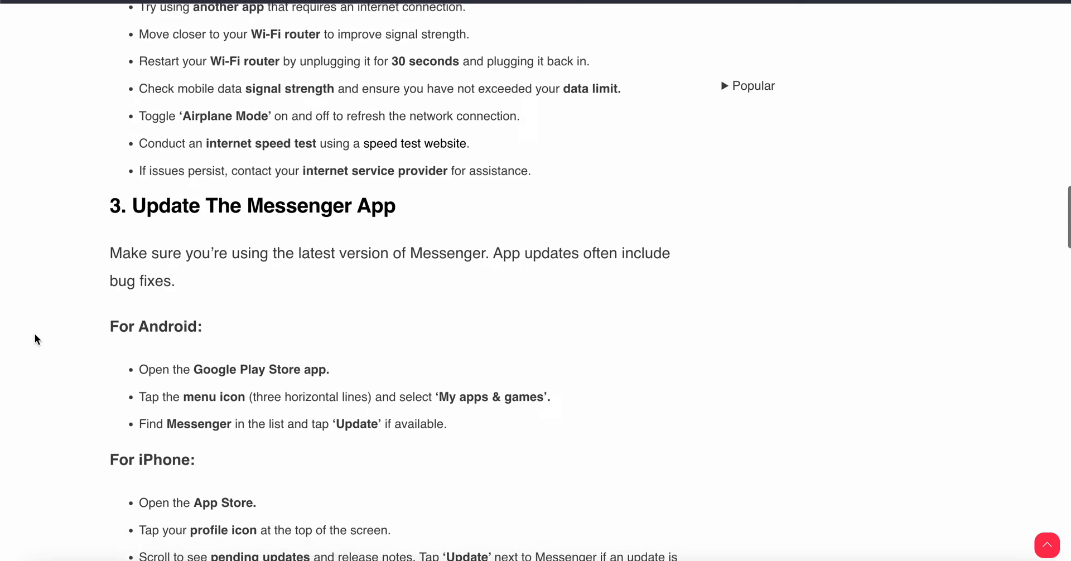
{"action": "scroll", "scroll_direction": "down", "scroll_amount": 3}
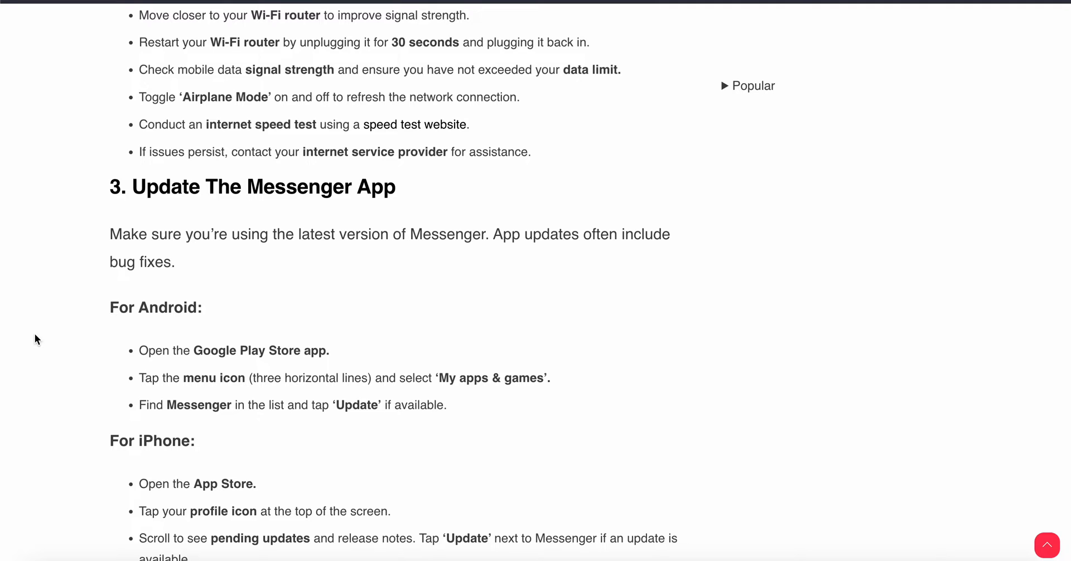
{"action": "scroll", "scroll_direction": "down", "scroll_amount": 3}
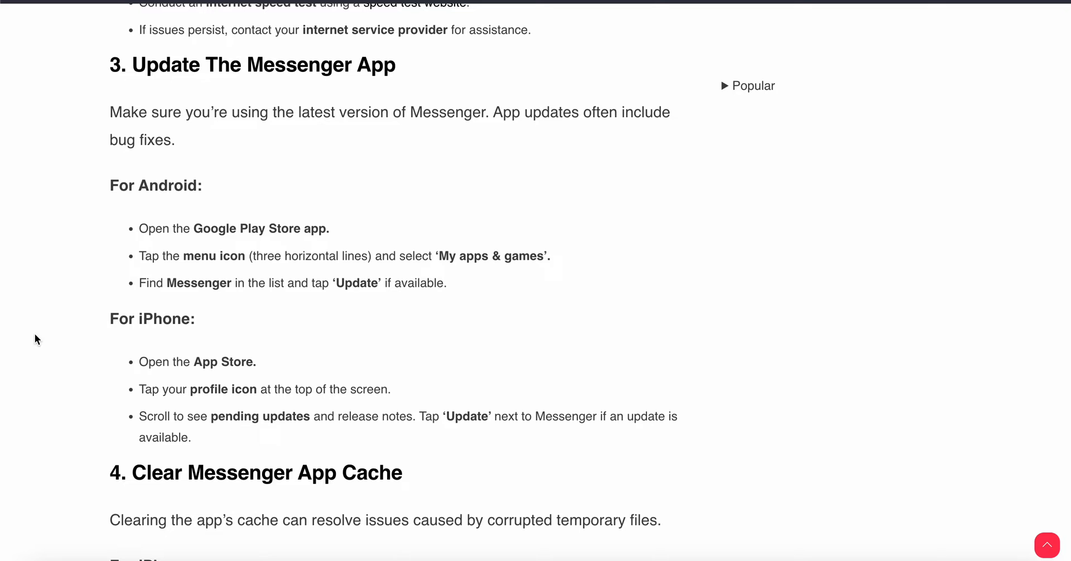
{"action": "scroll", "scroll_direction": "down", "scroll_amount": 3}
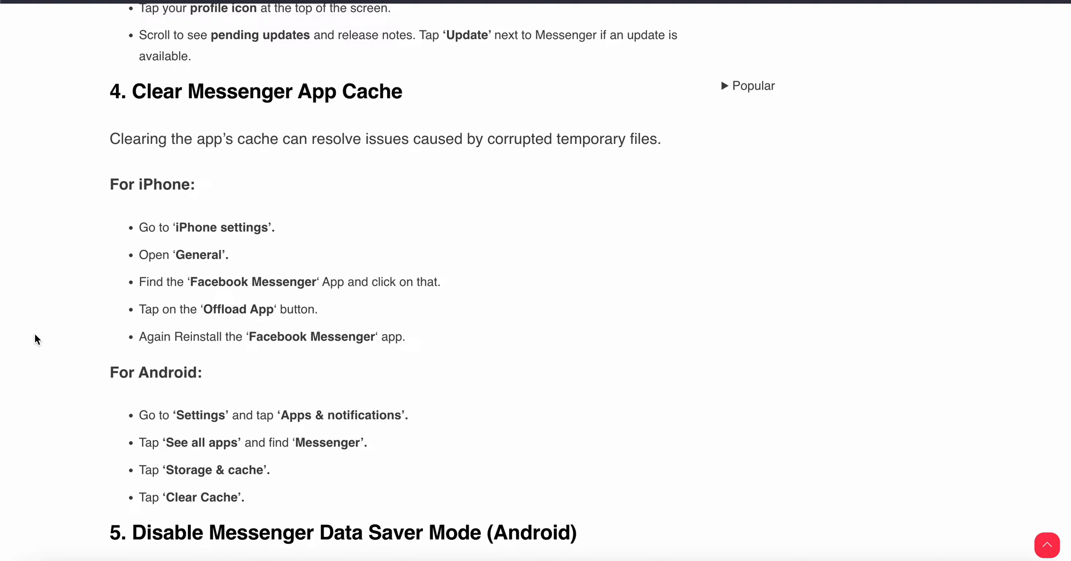
{"action": "scroll", "scroll_direction": "down", "scroll_amount": 3}
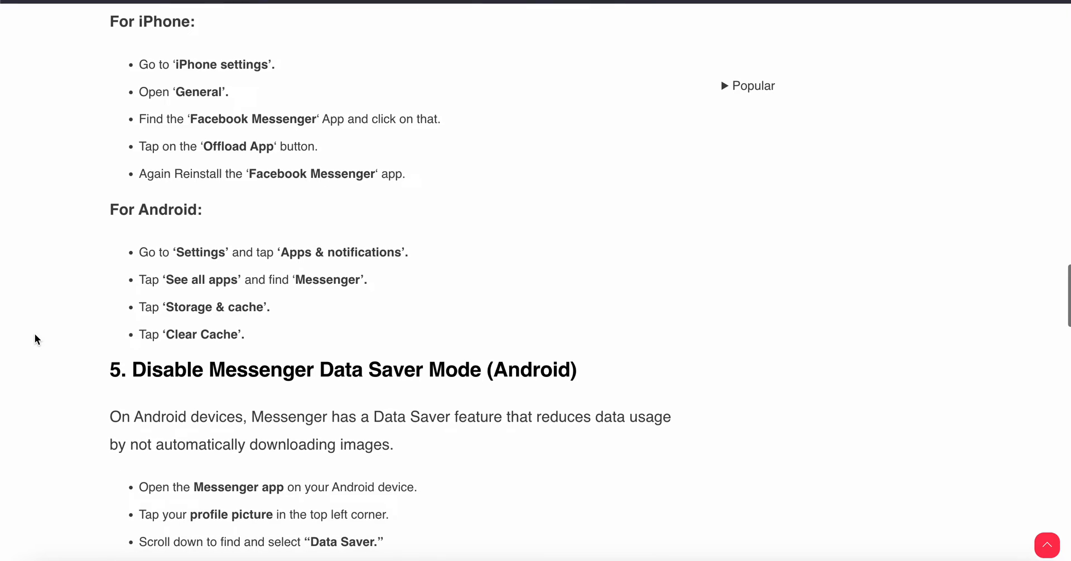
{"action": "scroll", "scroll_direction": "down", "scroll_amount": 3}
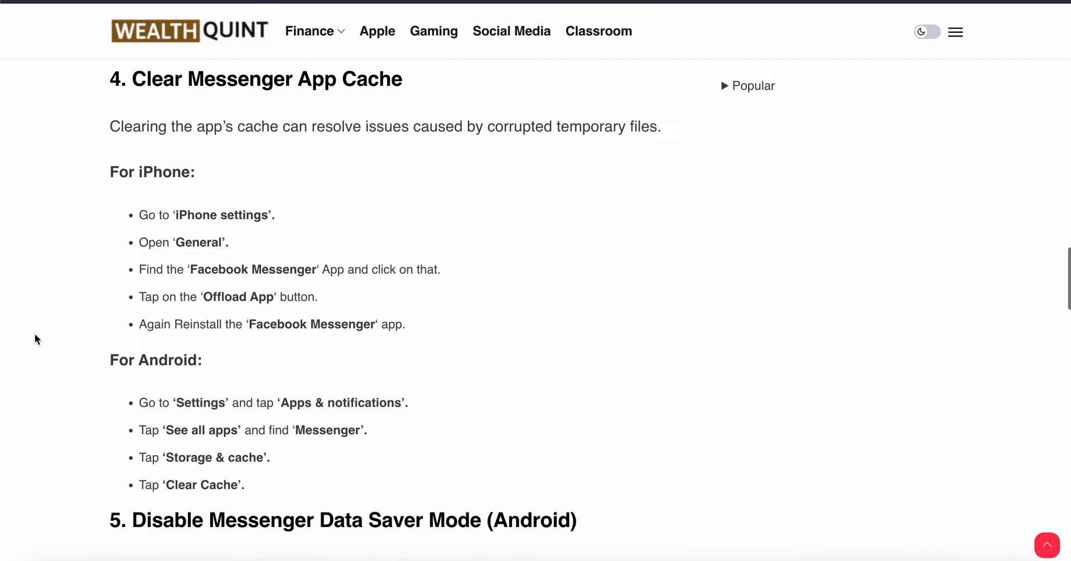
{"action": "scroll", "scroll_direction": "down", "scroll_amount": 3}
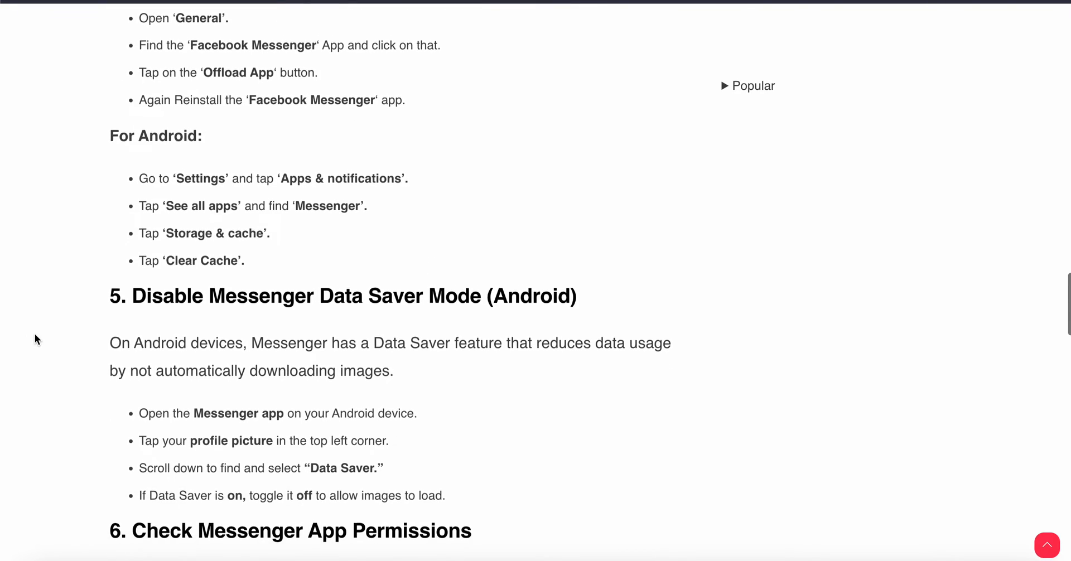
{"action": "scroll", "scroll_direction": "down", "scroll_amount": 3}
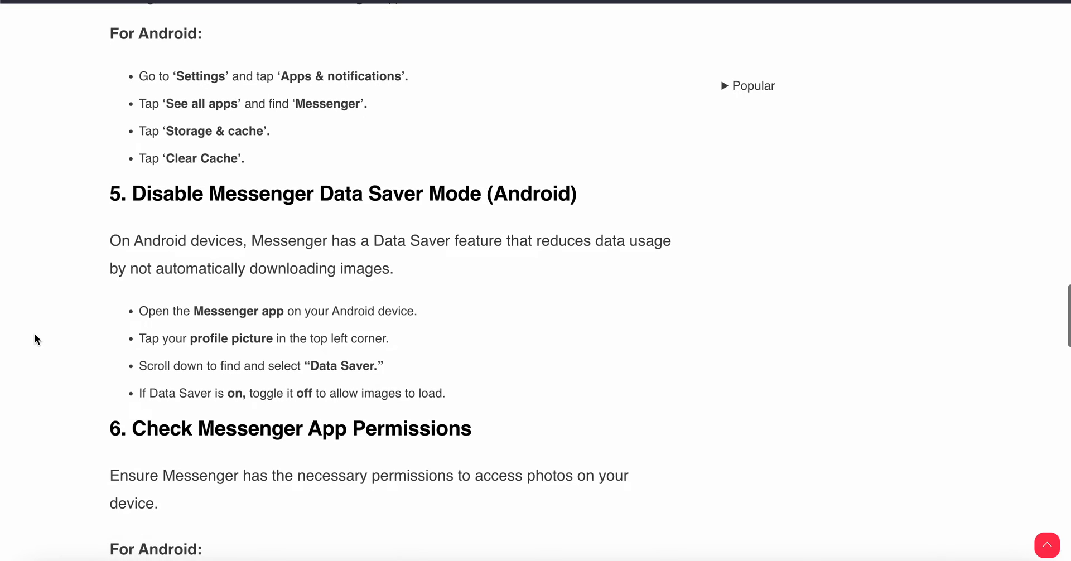
{"action": "scroll", "scroll_direction": "down", "scroll_amount": 3}
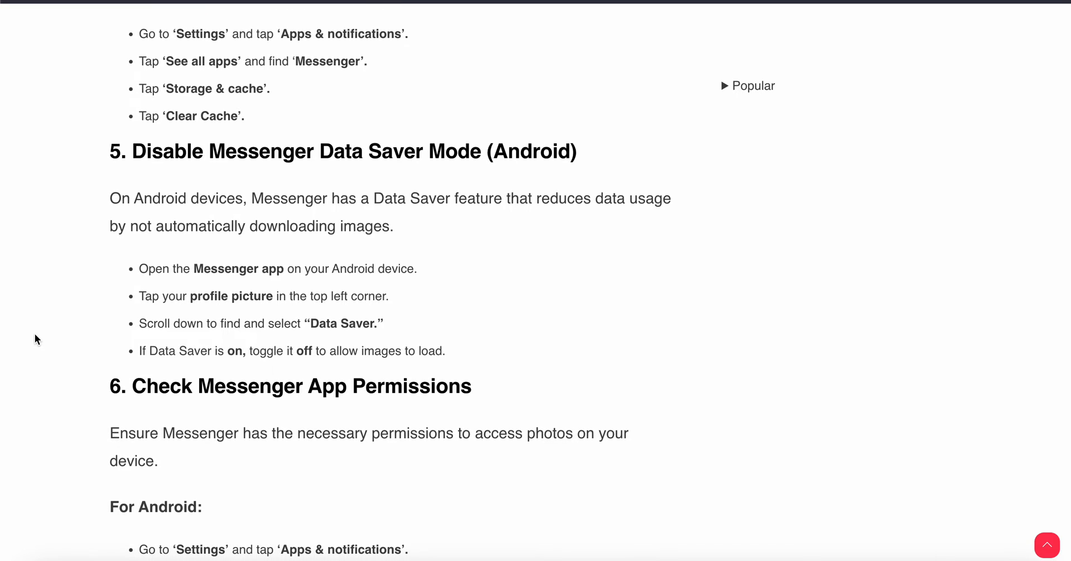
{"action": "scroll", "scroll_direction": "down", "scroll_amount": 3}
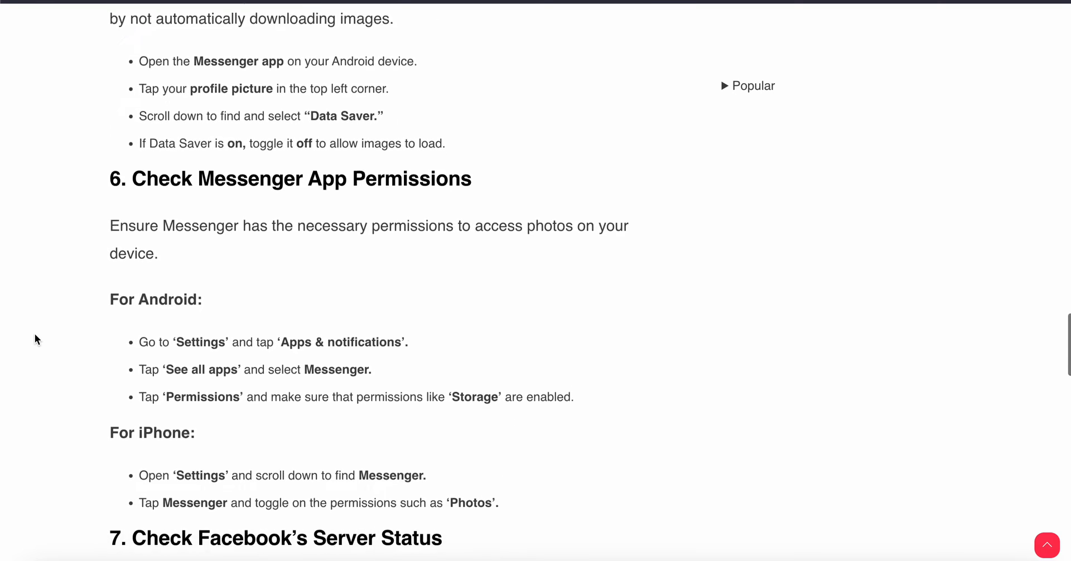
{"action": "scroll", "scroll_direction": "down", "scroll_amount": 3}
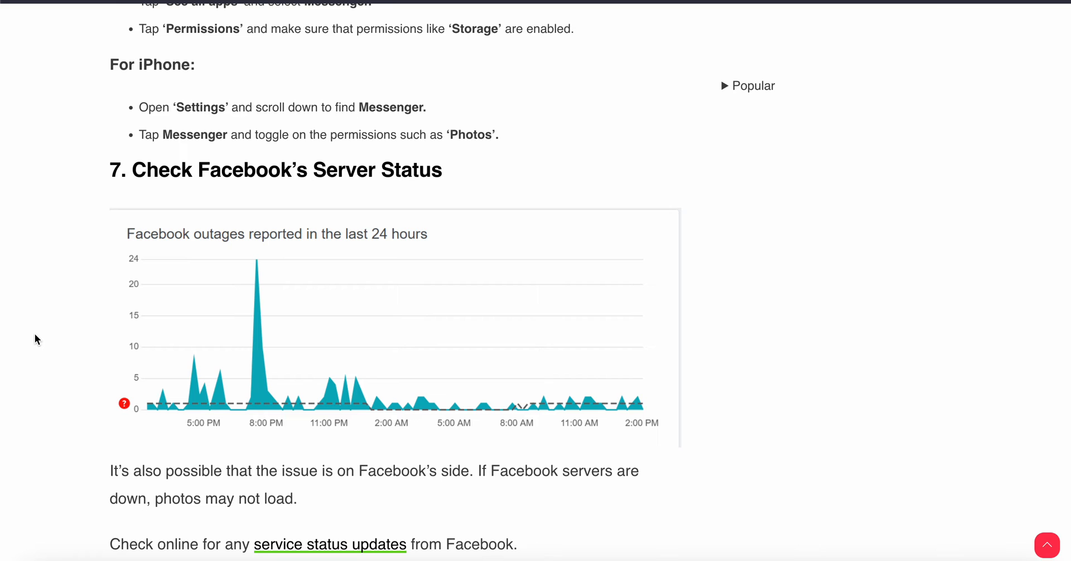
{"action": "scroll", "scroll_direction": "down", "scroll_amount": 3}
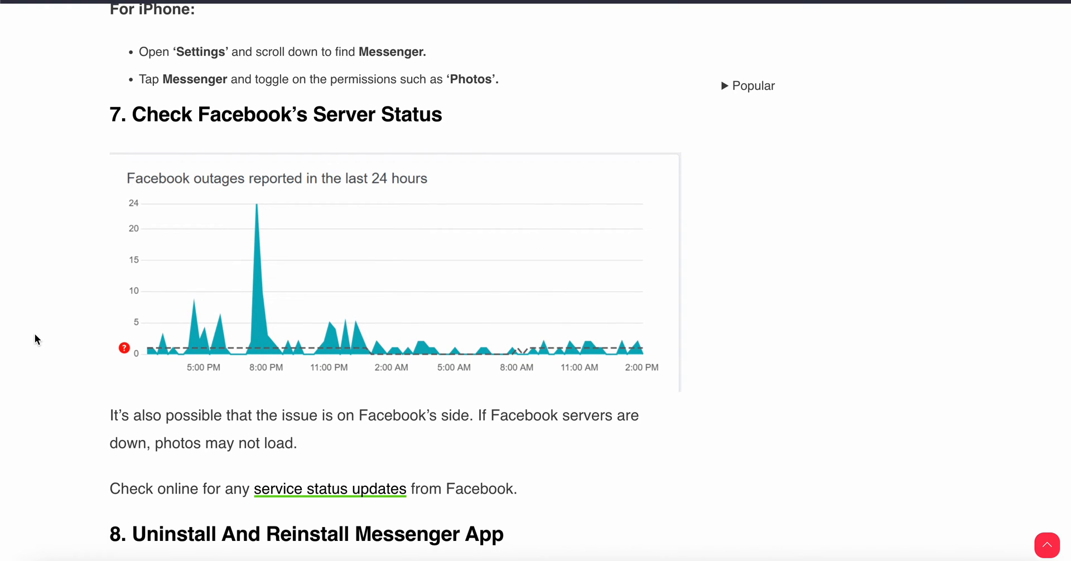
{"action": "scroll", "scroll_direction": "down", "scroll_amount": 3}
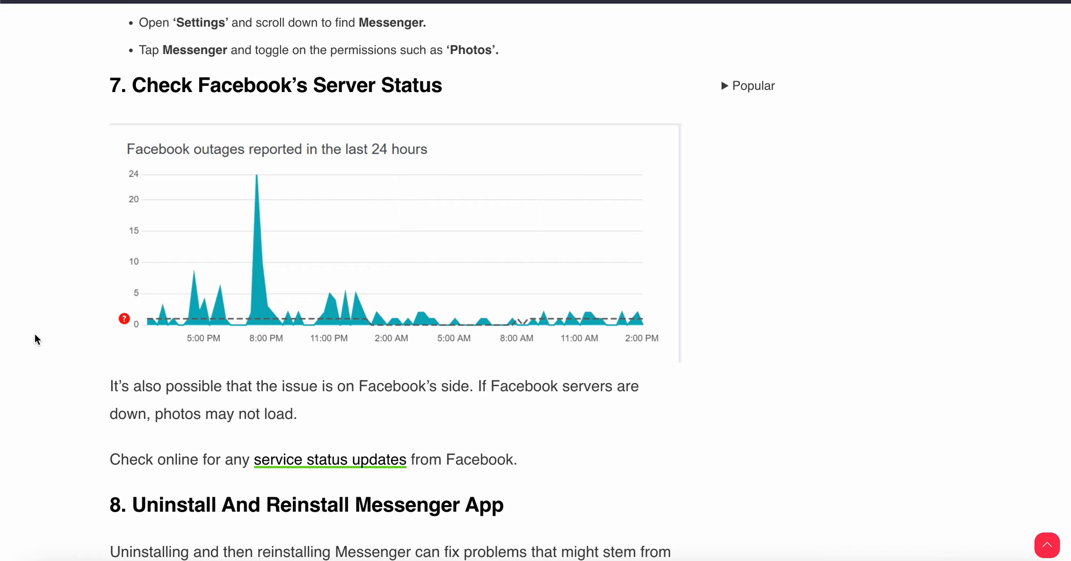
{"action": "scroll", "scroll_direction": "down", "scroll_amount": 3}
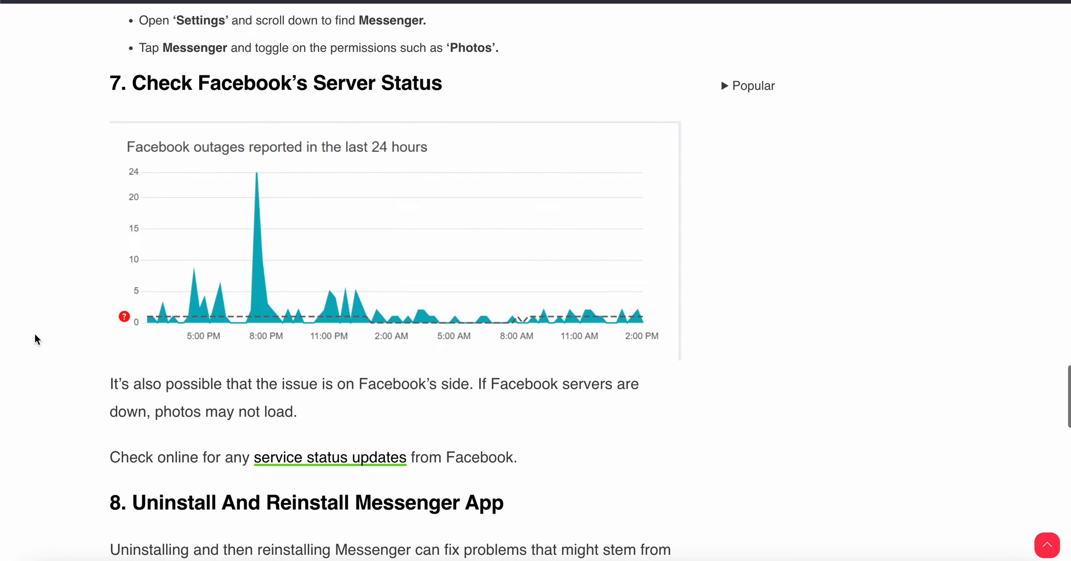
{"action": "scroll", "scroll_direction": "down", "scroll_amount": 3}
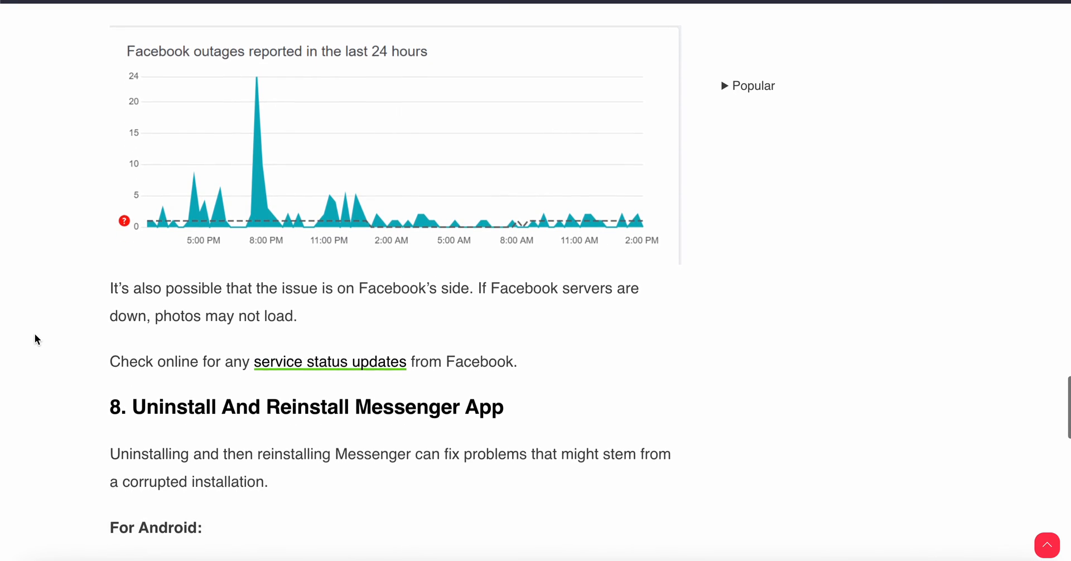
{"action": "scroll", "scroll_direction": "down", "scroll_amount": 3}
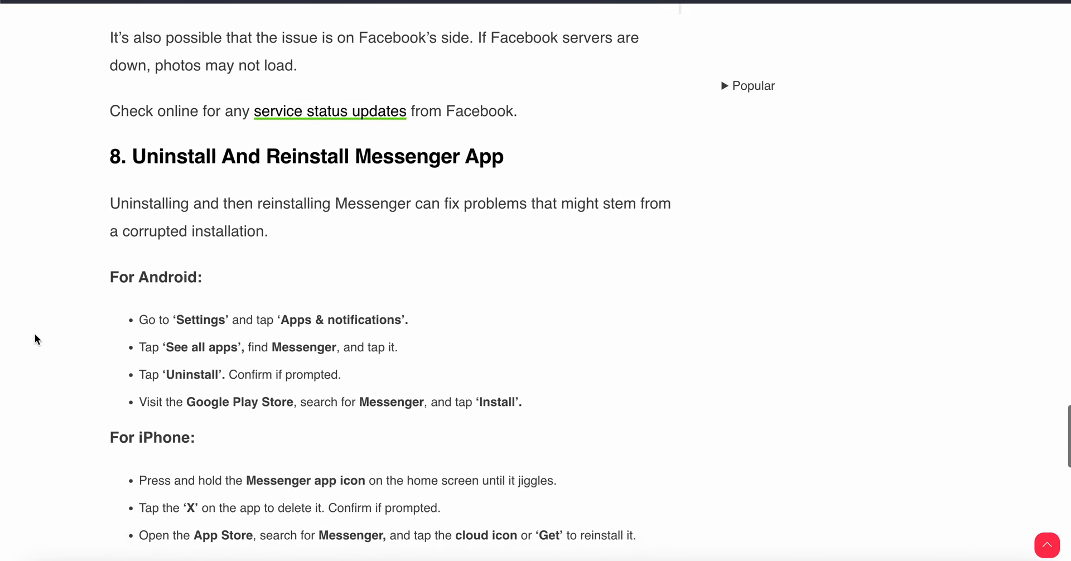
{"action": "scroll", "scroll_direction": "down", "scroll_amount": 3}
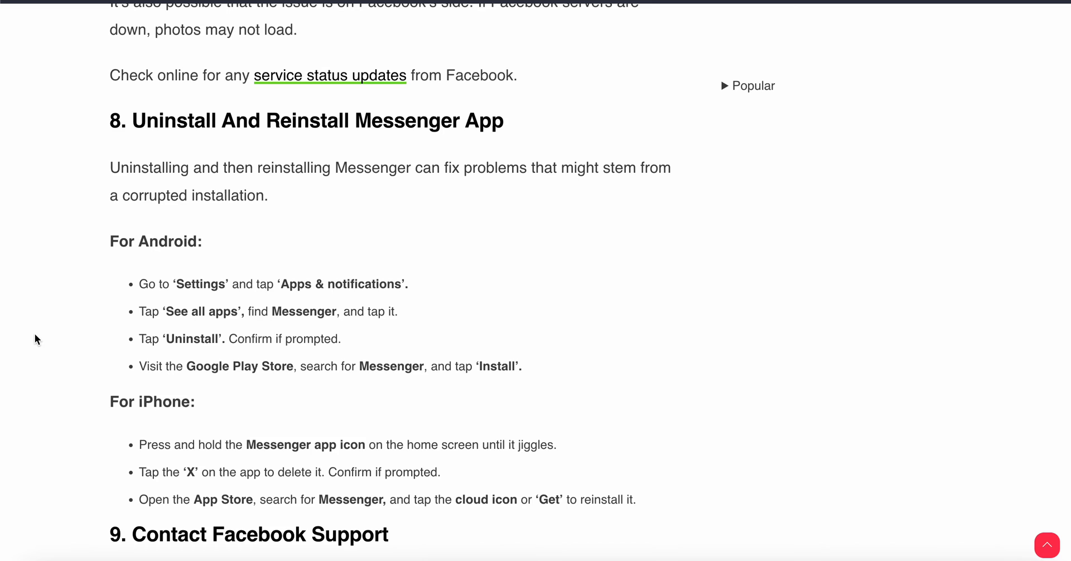
{"action": "scroll", "scroll_direction": "down", "scroll_amount": 3}
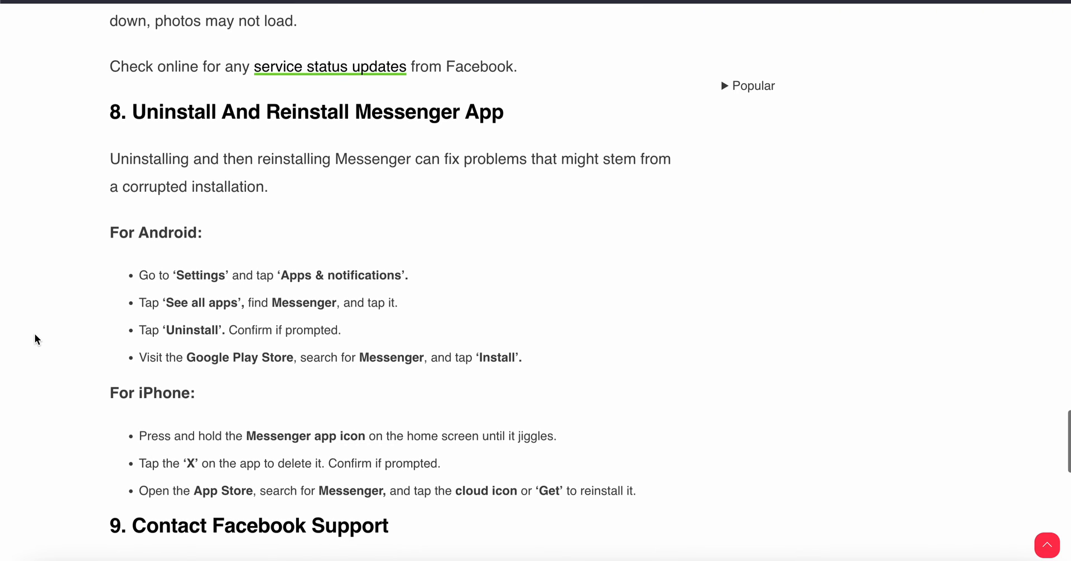
{"action": "scroll", "scroll_direction": "down", "scroll_amount": 3}
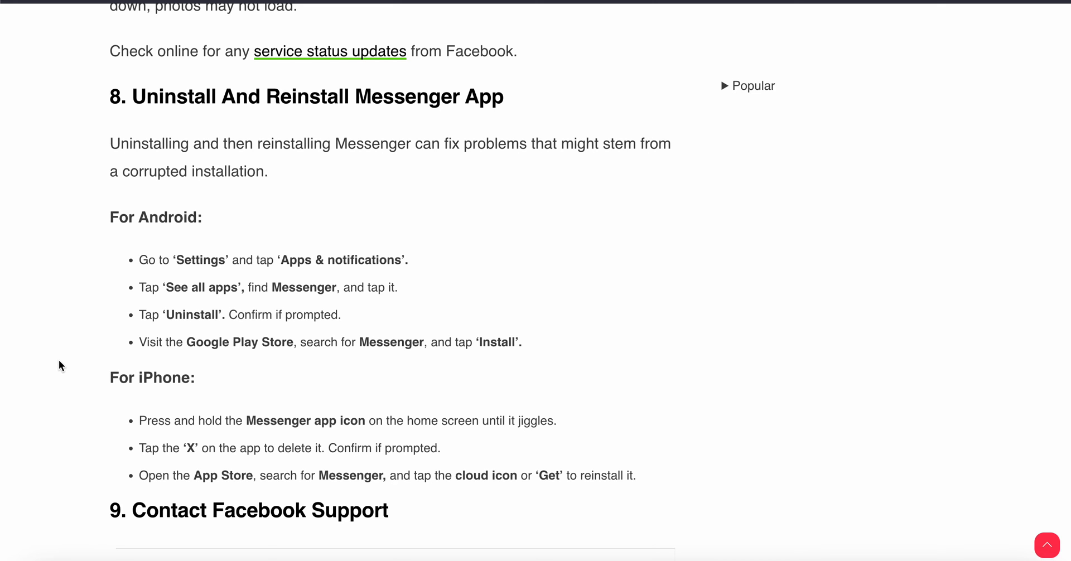
{"action": "scroll", "scroll_direction": "down", "scroll_amount": 3}
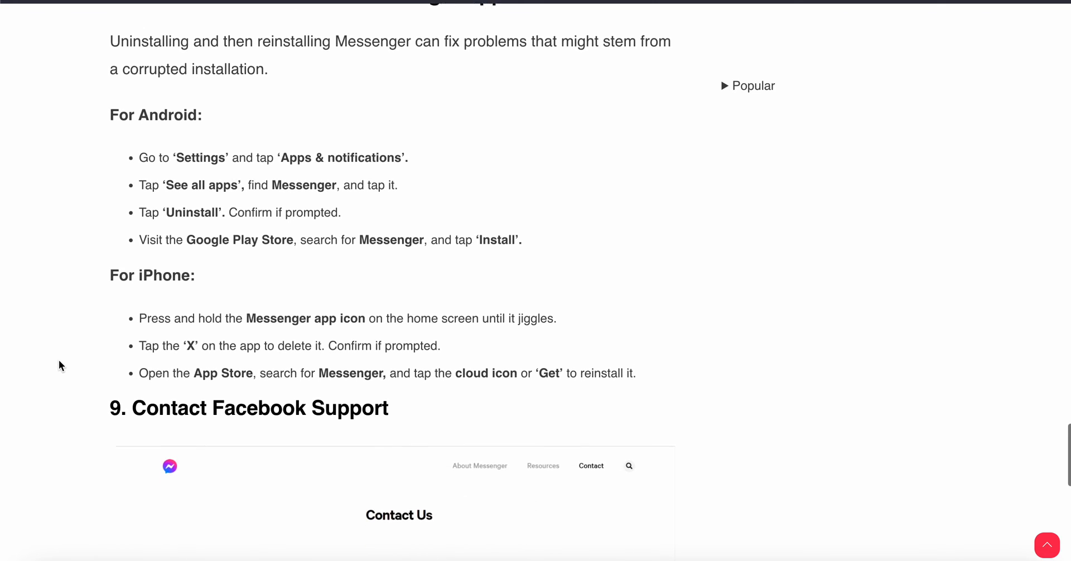
{"action": "scroll", "scroll_direction": "down", "scroll_amount": 3}
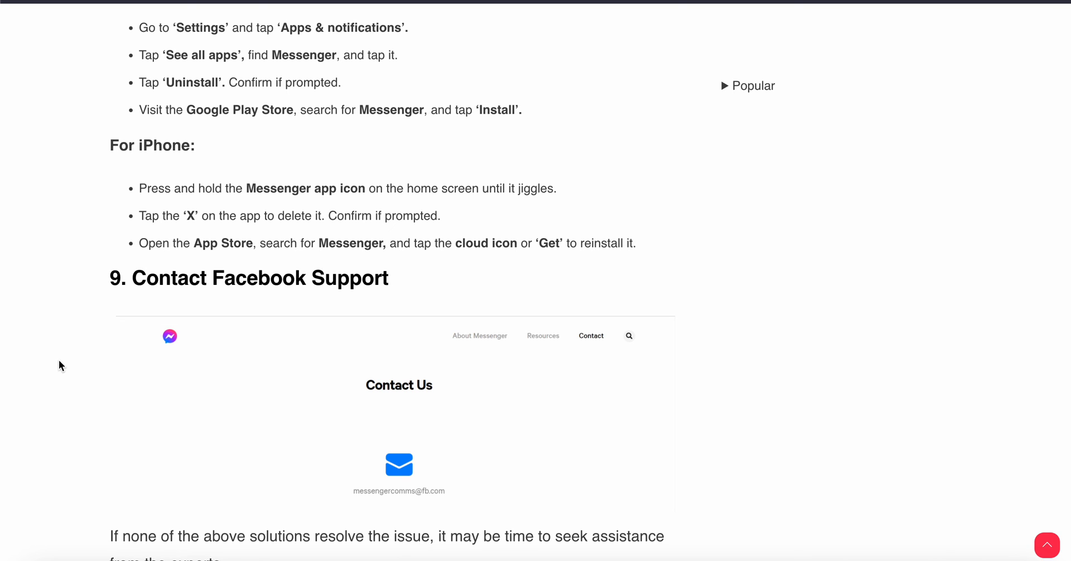
{"action": "scroll", "scroll_direction": "down", "scroll_amount": 3}
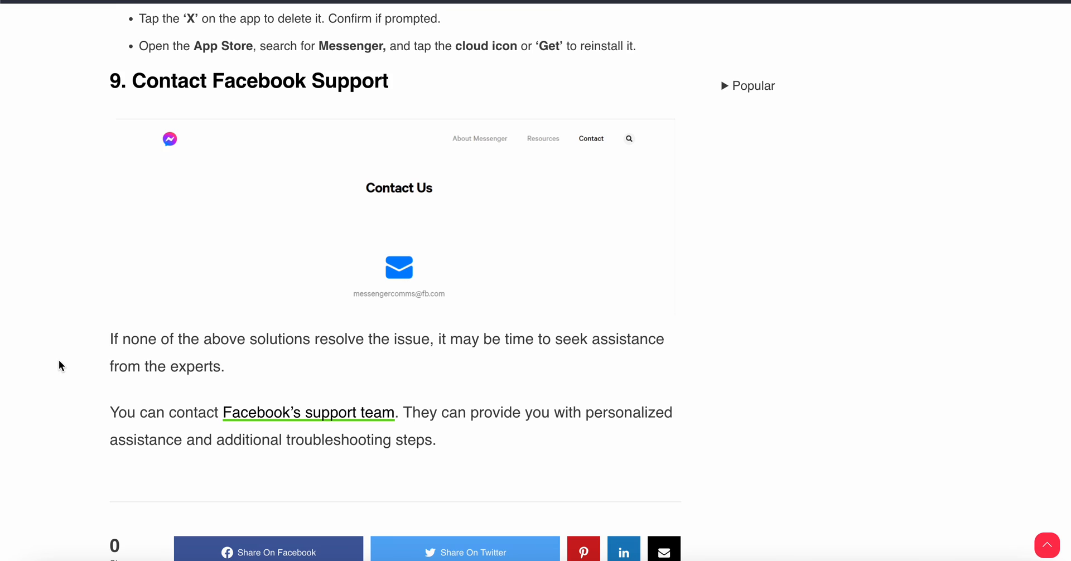
{"action": "scroll", "scroll_direction": "down", "scroll_amount": 3}
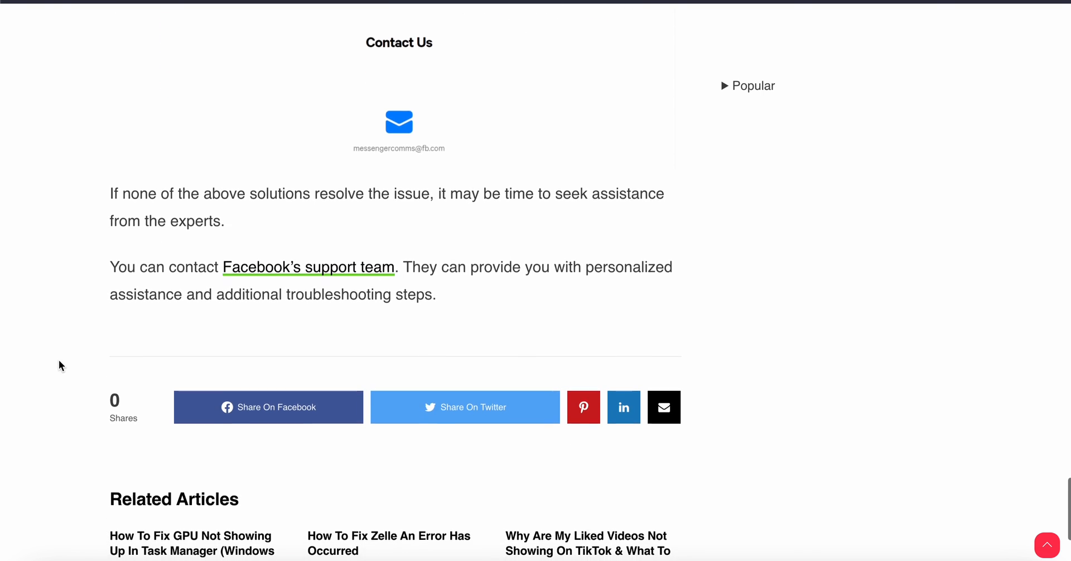
{"action": "scroll", "scroll_direction": "up", "scroll_amount": 3}
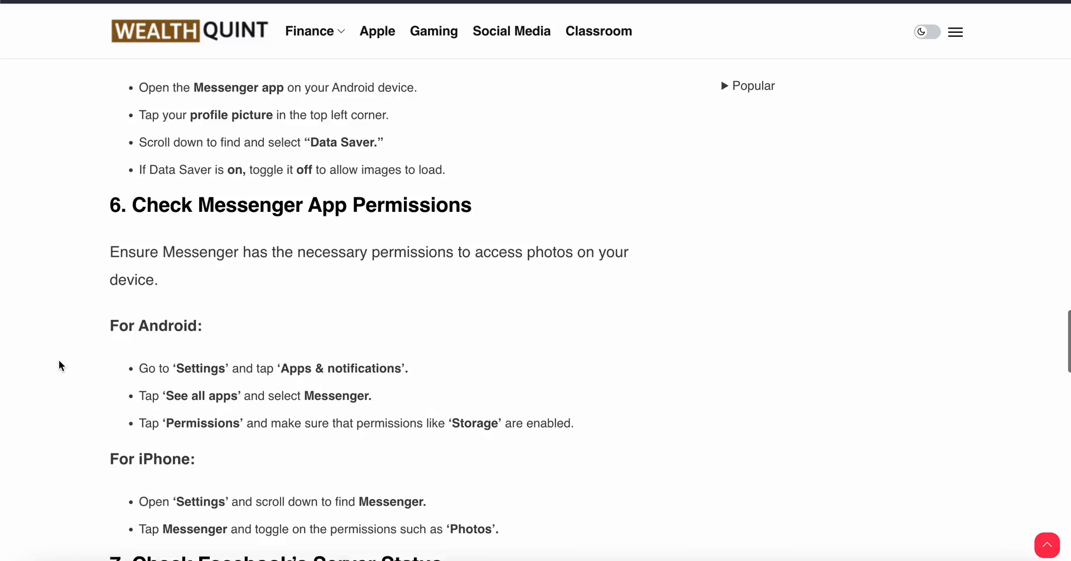
{"action": "scroll", "scroll_direction": "up", "scroll_amount": 3}
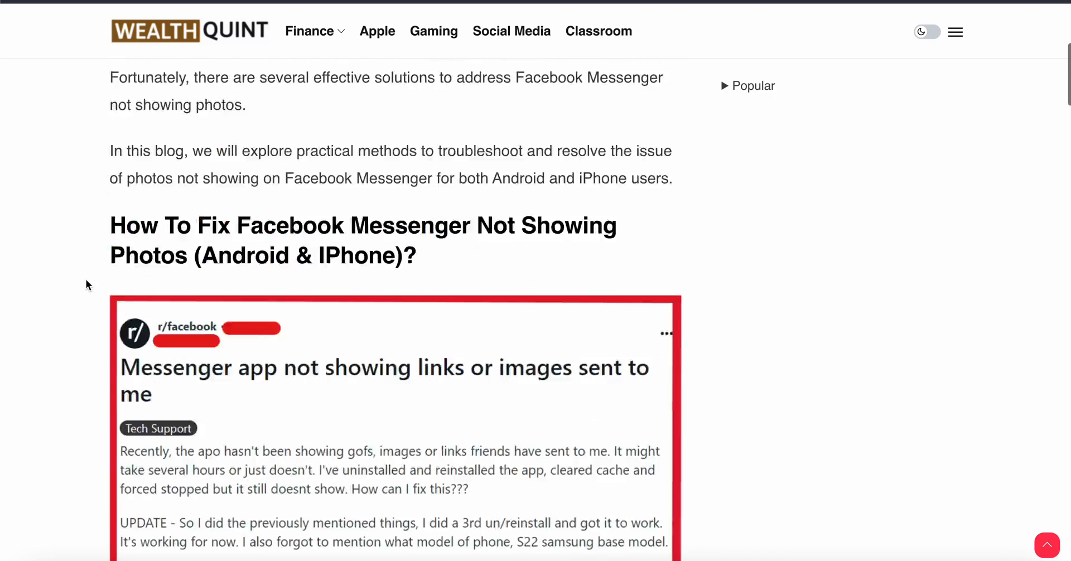
{"action": "scroll", "scroll_direction": "up", "scroll_amount": 3}
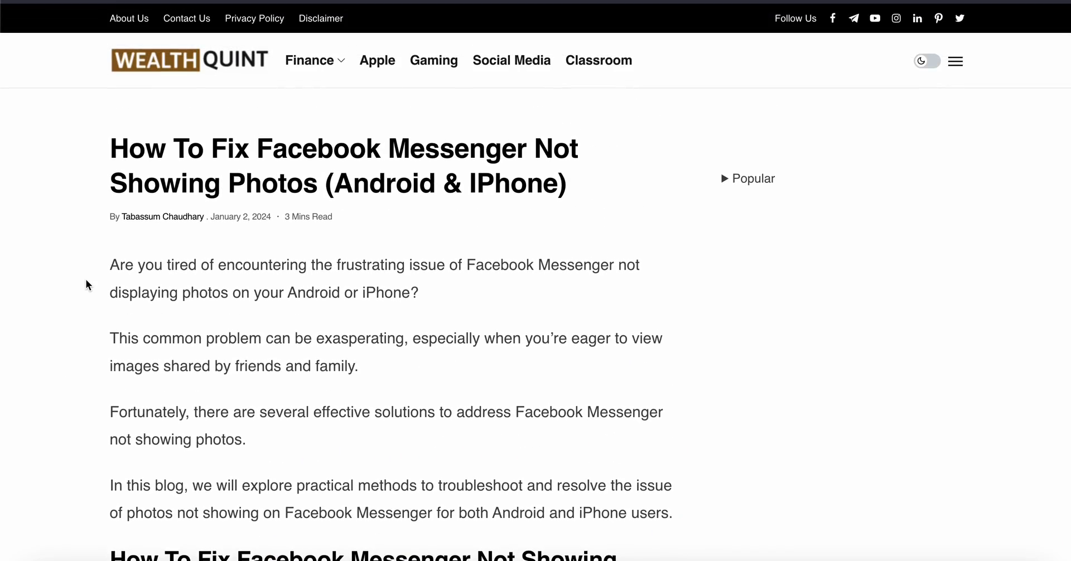